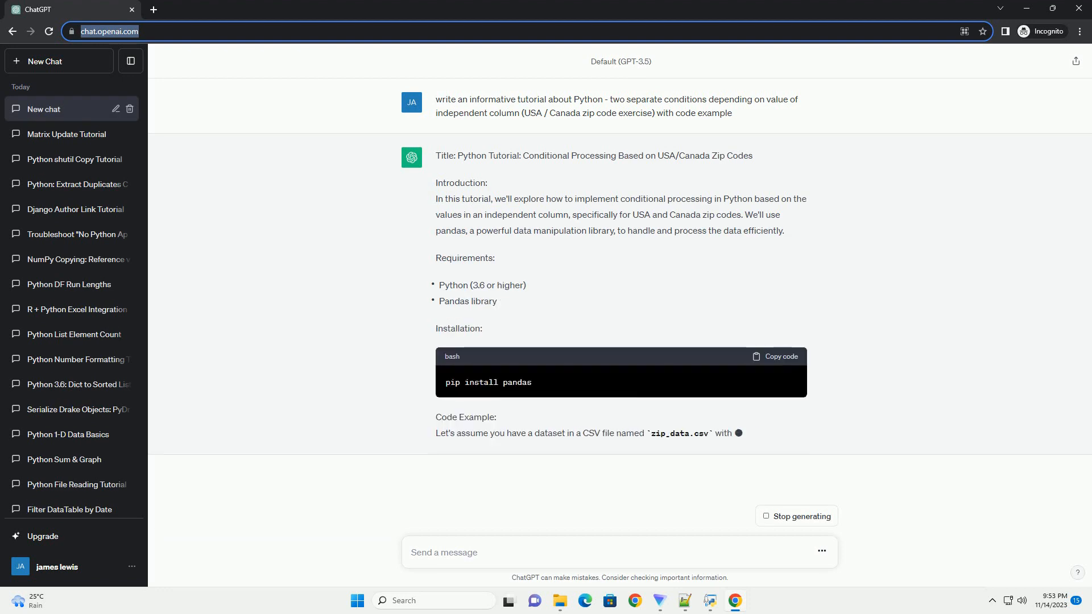
{"action": "scroll", "scroll_direction": "down", "scroll_amount": 3}
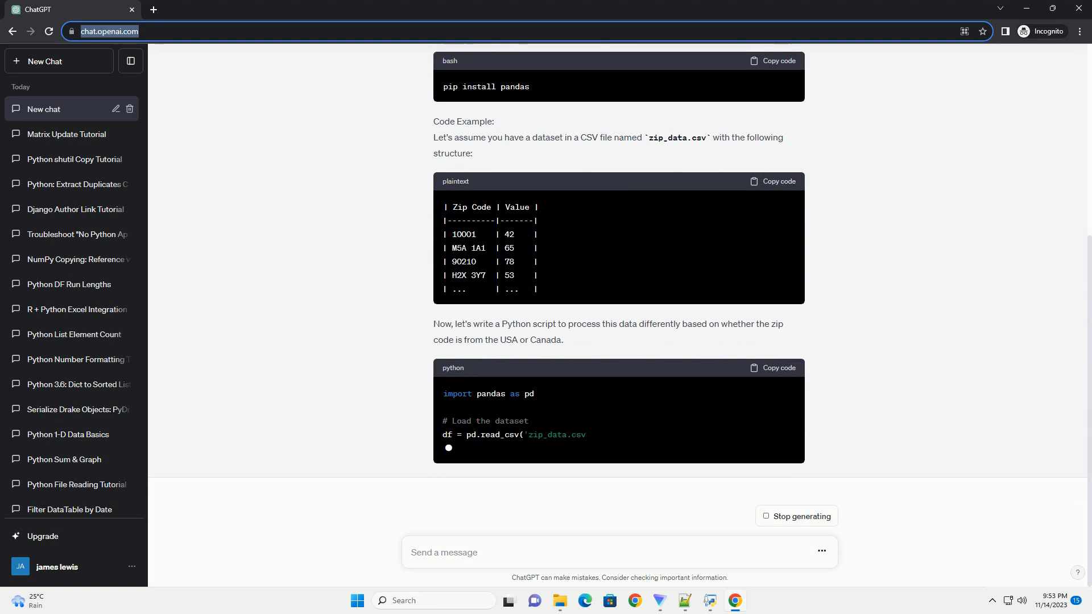
{"action": "scroll", "scroll_direction": "down", "scroll_amount": 3}
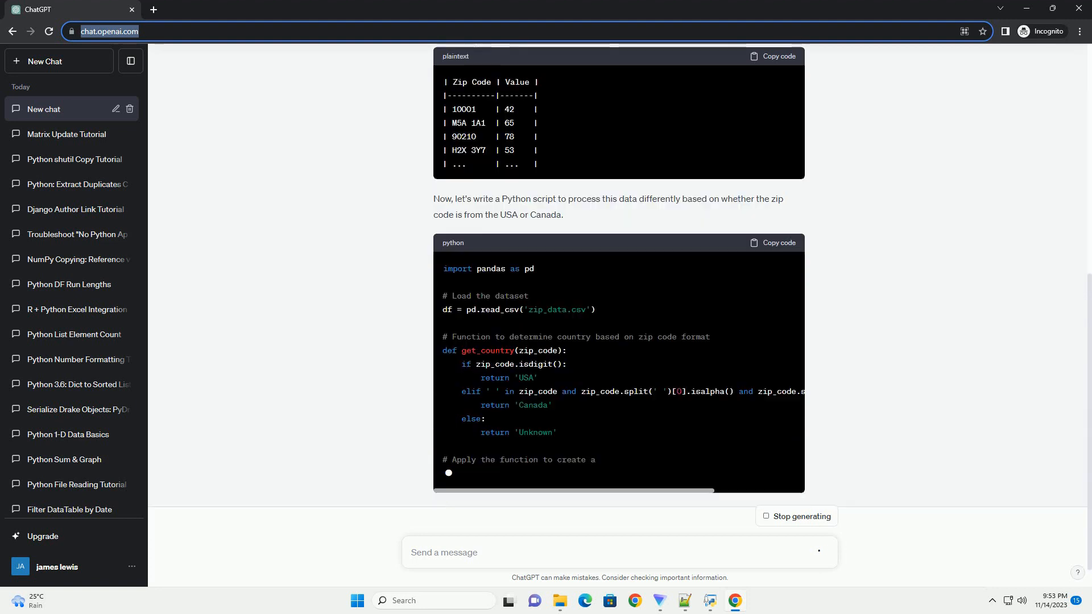
{"action": "scroll", "scroll_direction": "down", "scroll_amount": 3}
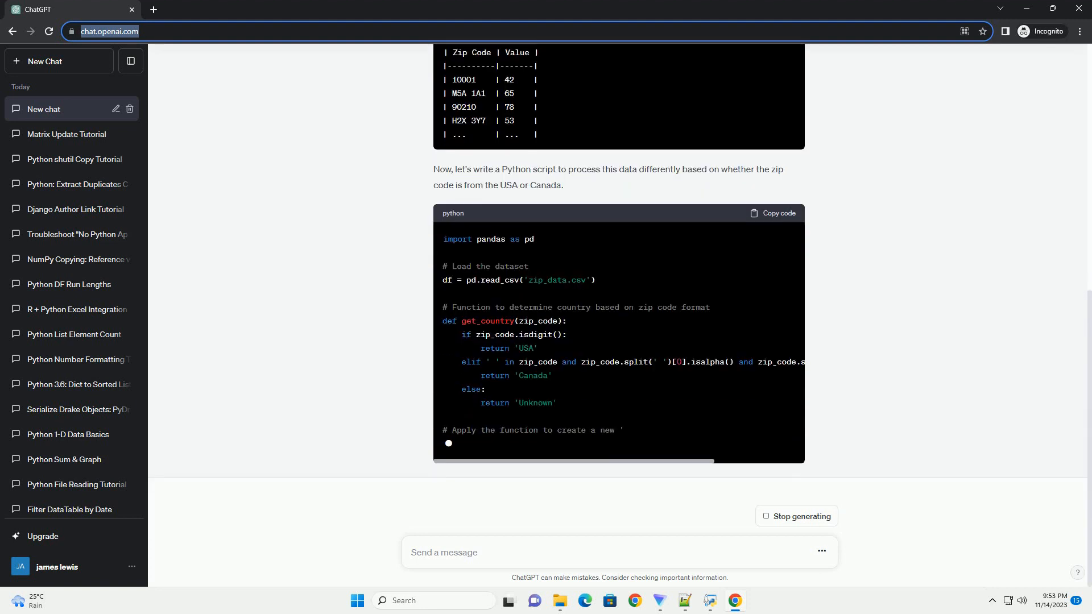
{"action": "scroll", "scroll_direction": "down", "scroll_amount": 3}
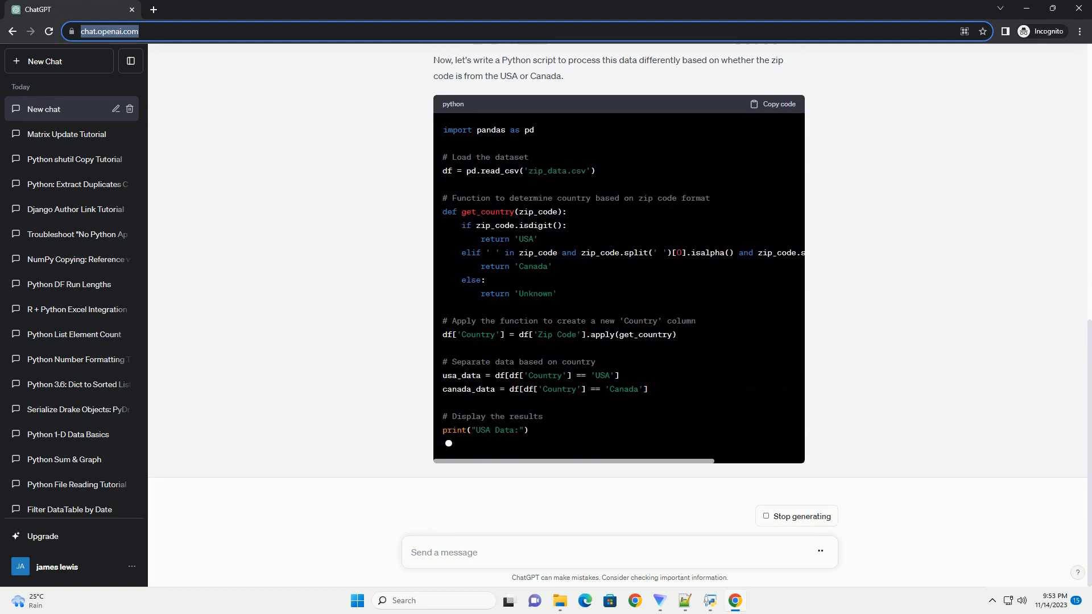